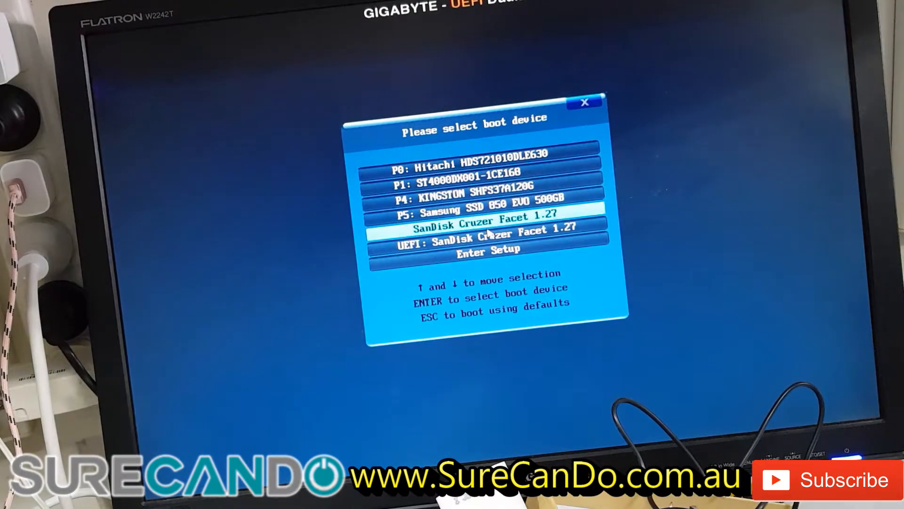
Step: Boot the computer from the SanDisk Cruzer Facet 1.27 USB stick
{"action": "key", "text": "up"}
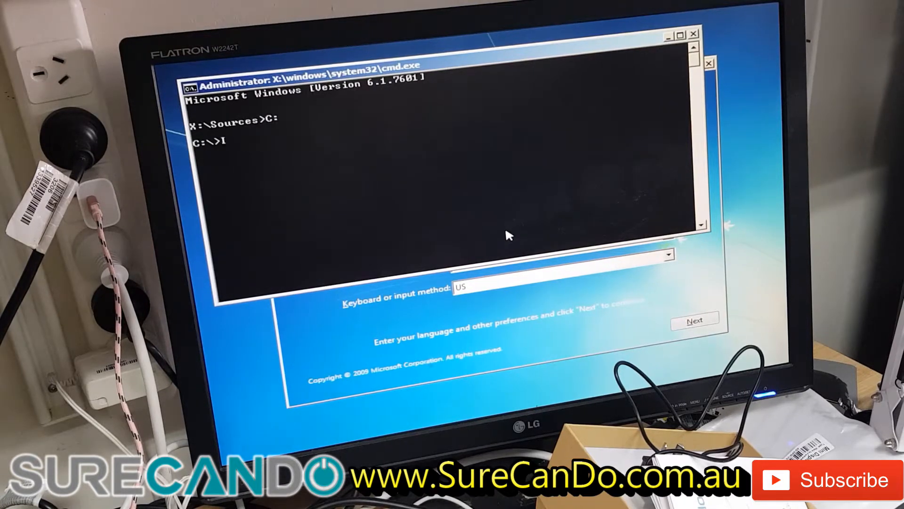
Step: Run BOOTREC /FIXMBR to repair the master boot record on drive C
{"action": "type", "text": "S"}
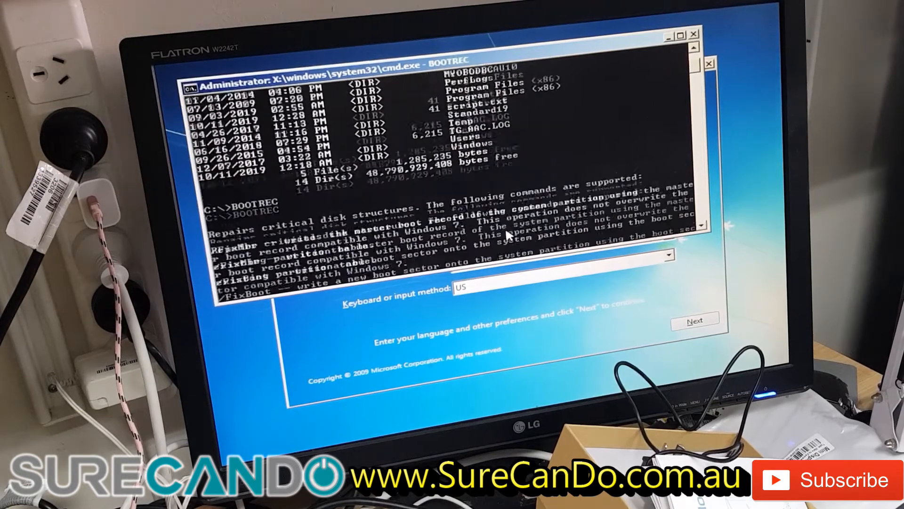
{"action": "type", "text": "BOOTREC /FIXMBR"}
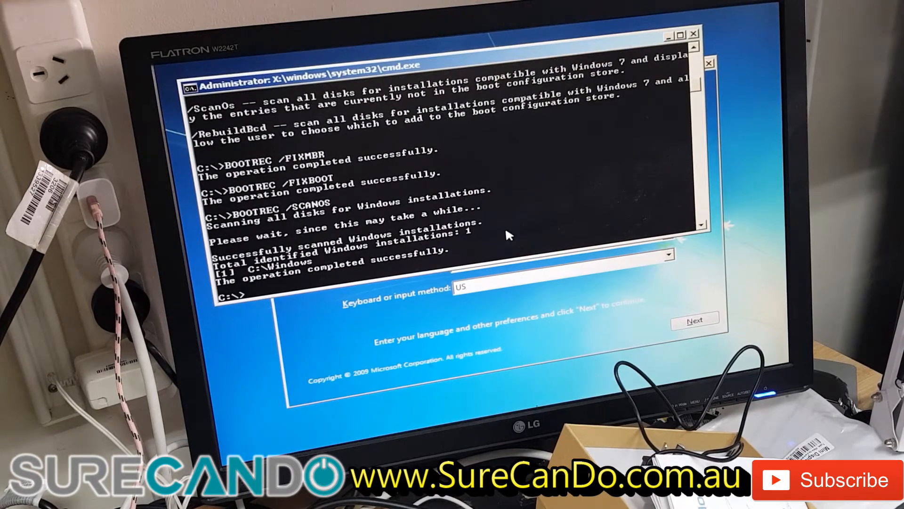
Step: Run BOOTREC /REBUILDBCD to rebuild the boot configuration data
{"action": "type", "text": "BOOTREC /E"}
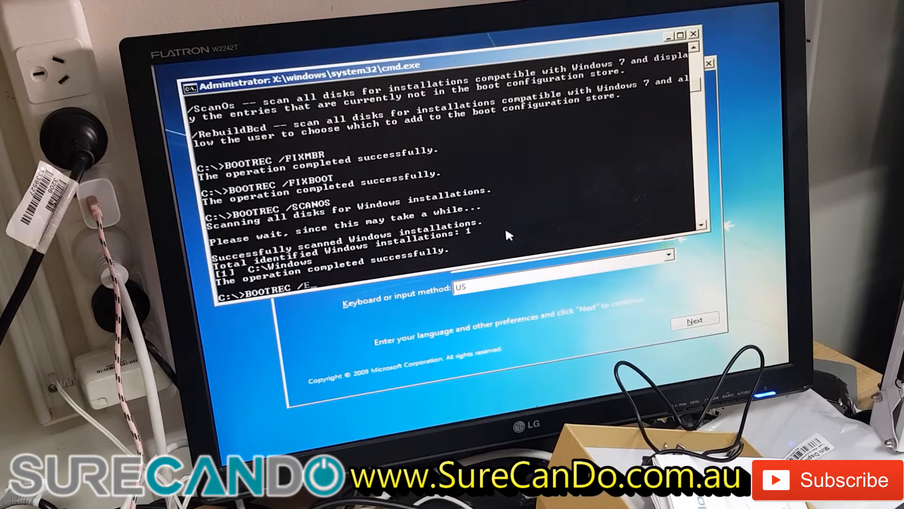
{"action": "type", "text": "REBUILD"}
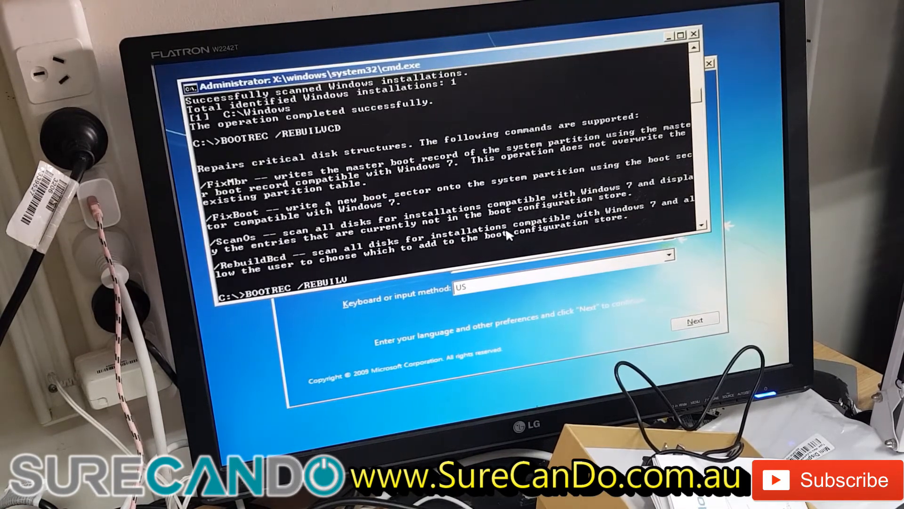
{"action": "key", "text": "Return"}
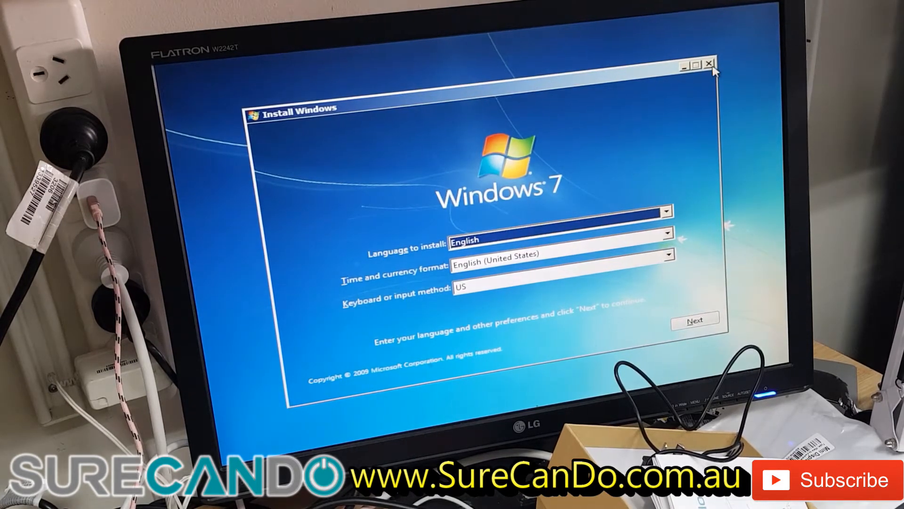
Step: Cancel the Windows 7 installation and confirm with Yes, leaving the blue background
{"action": "left_click", "coordinate": [708, 64]}
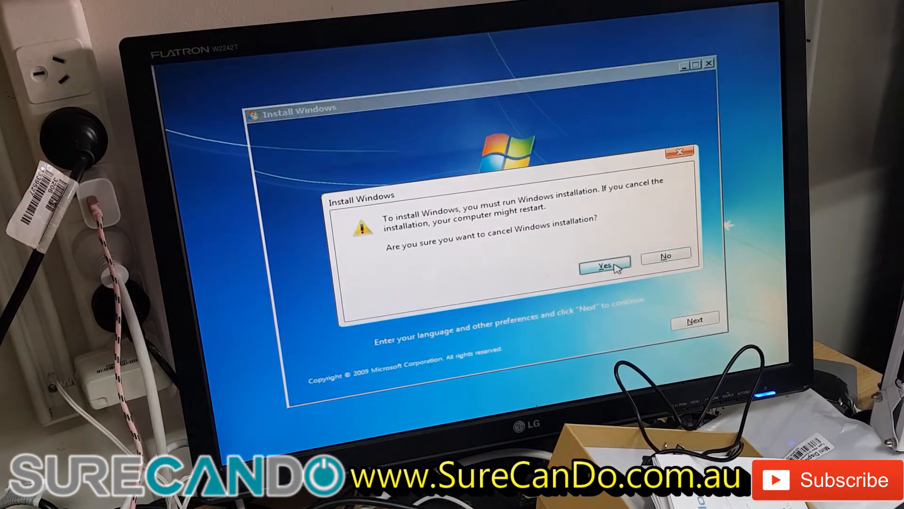
{"action": "left_click", "coordinate": [604, 264]}
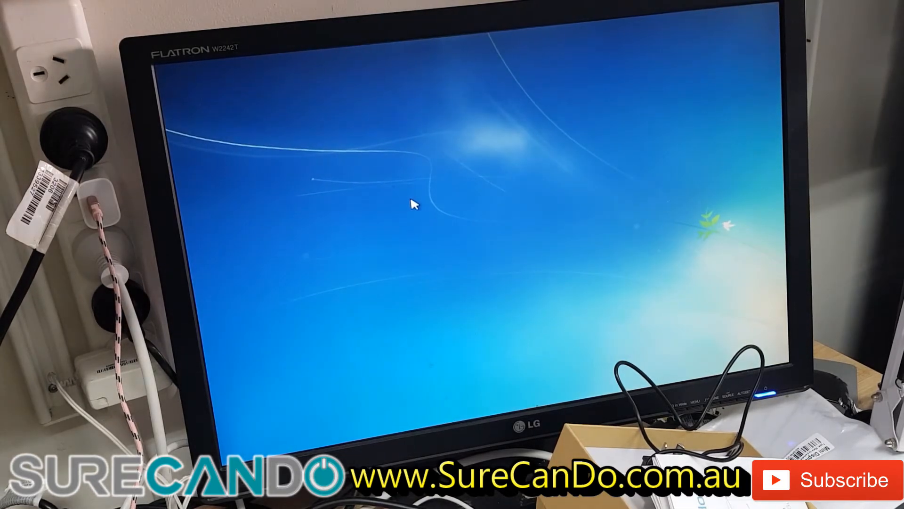